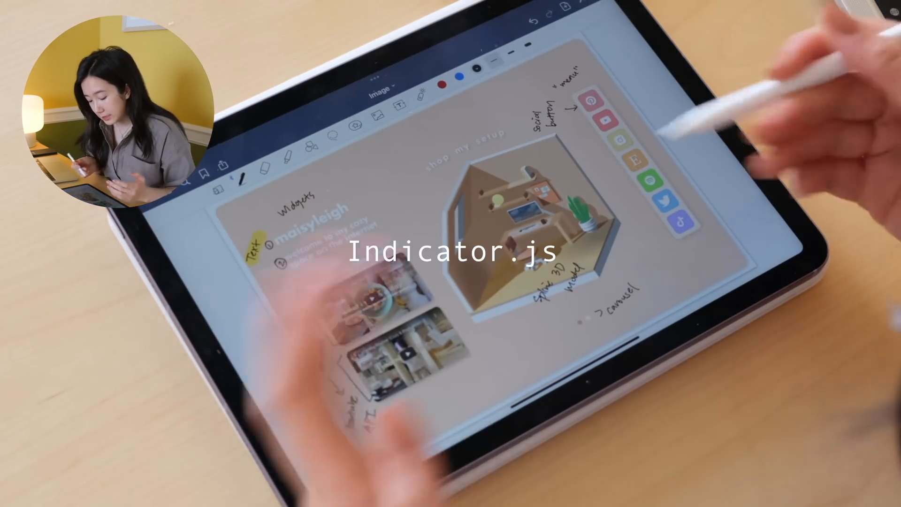
# Pen-annotate the GoodNotes mockup with labels for text, video widgets, social buttons and 3D carousel
pyautogui.moveTo(396, 201); pyautogui.dragTo(476, 333)
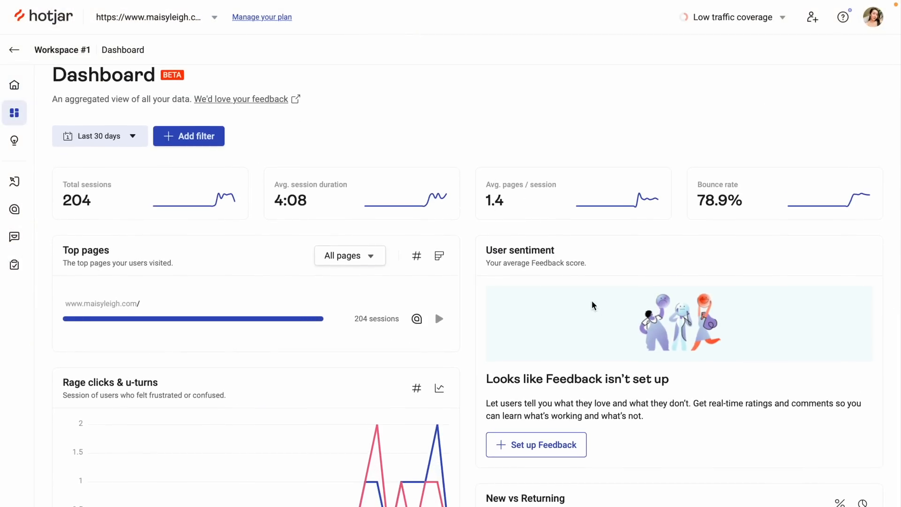
# Open the session recordings and watch the United States session from 12 May, 19:55
pyautogui.scroll(-3)
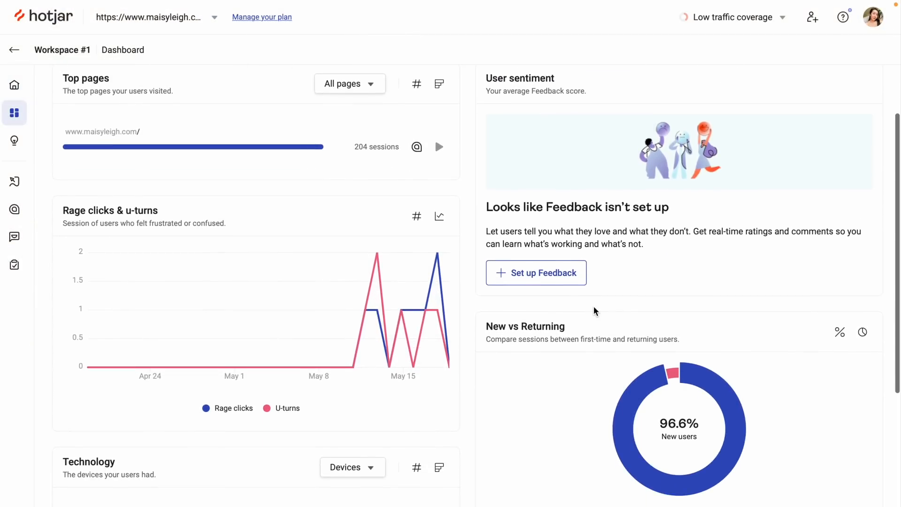
pyautogui.scroll(-3)
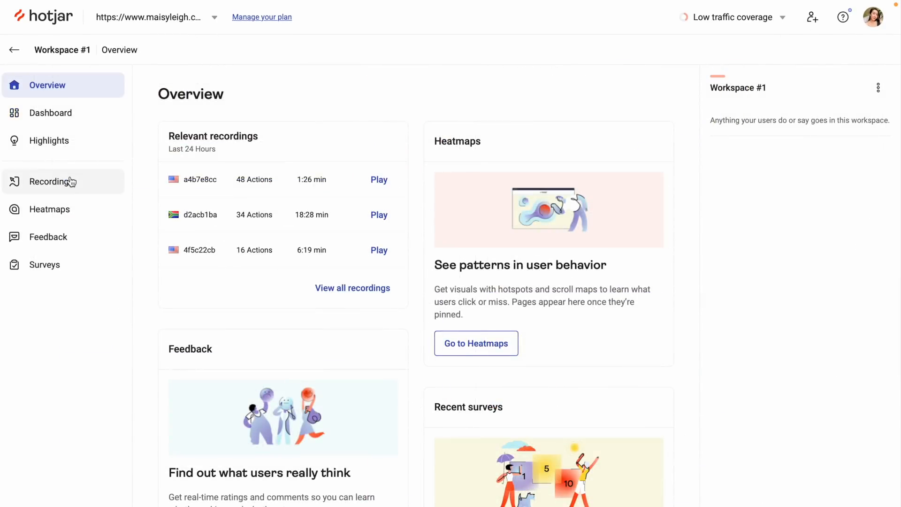
pyautogui.click(52, 182)
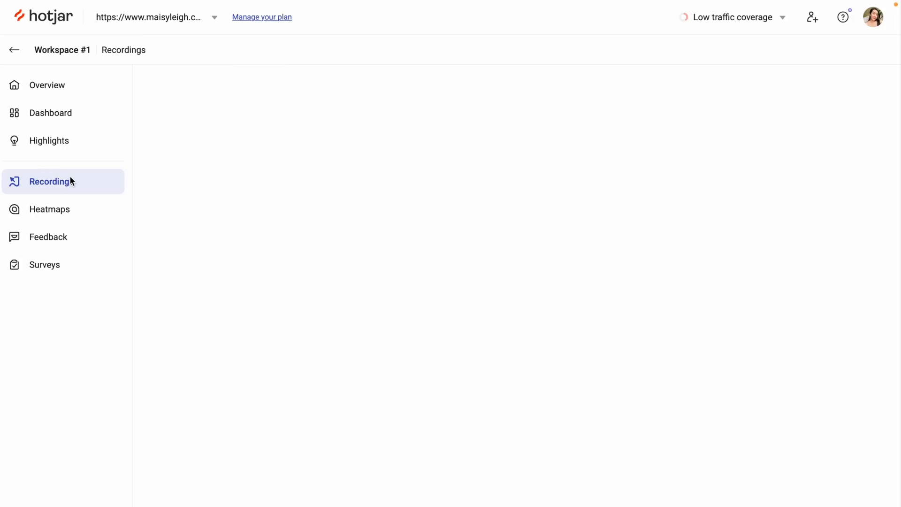
pyautogui.click(51, 182)
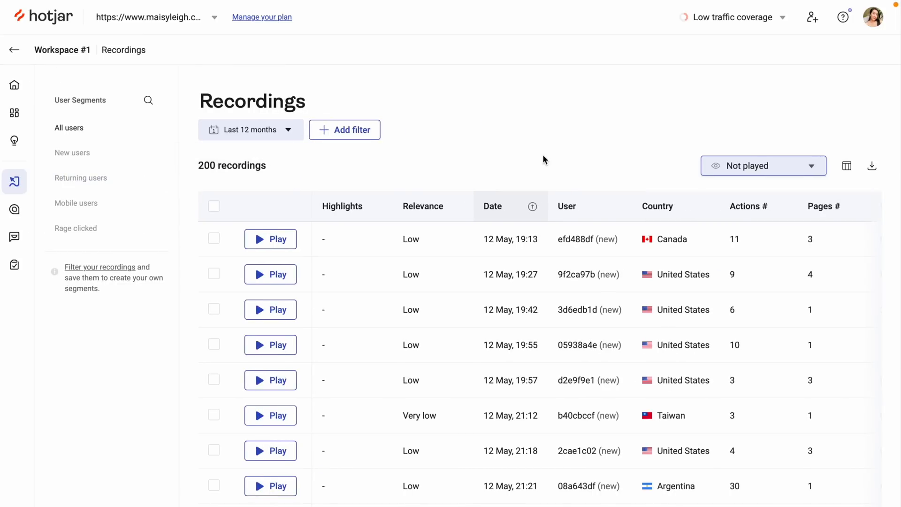
pyautogui.scroll(-3)
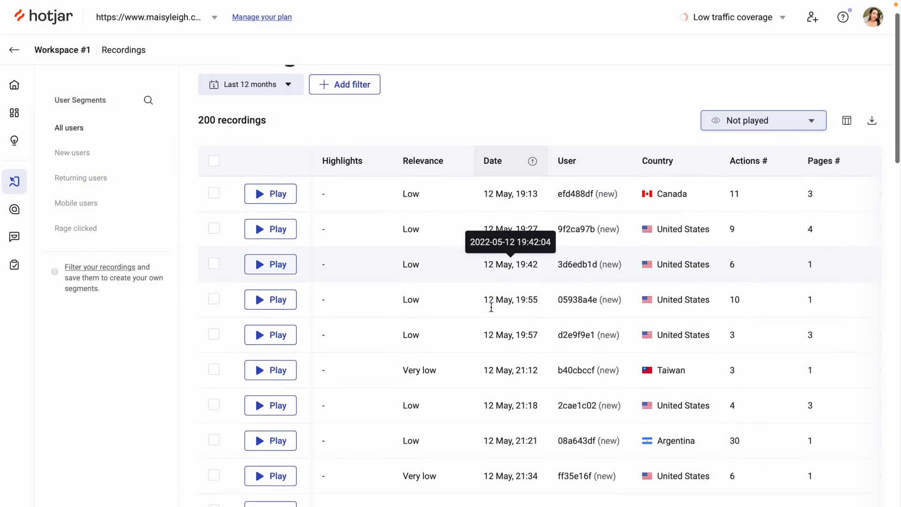
pyautogui.click(277, 300)
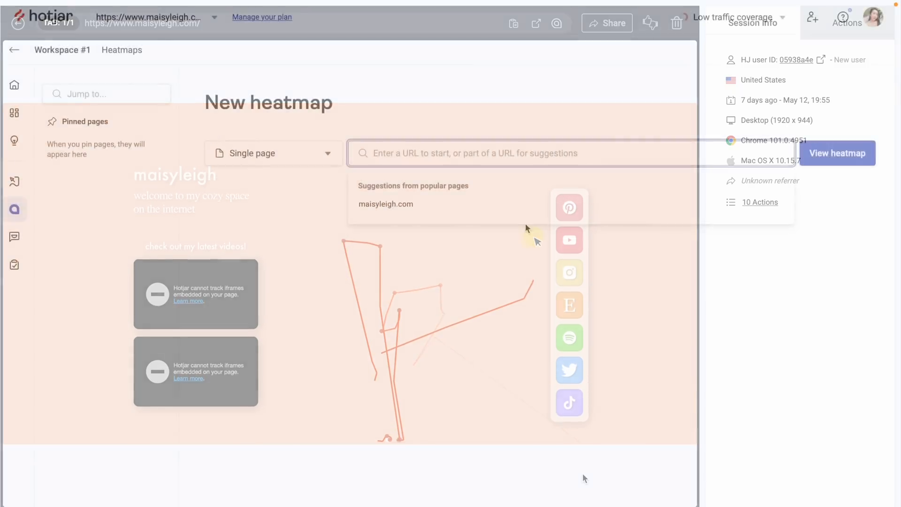
# Start a heatmap for the maisyleigh.com page, then use the side menu
pyautogui.click(837, 153)
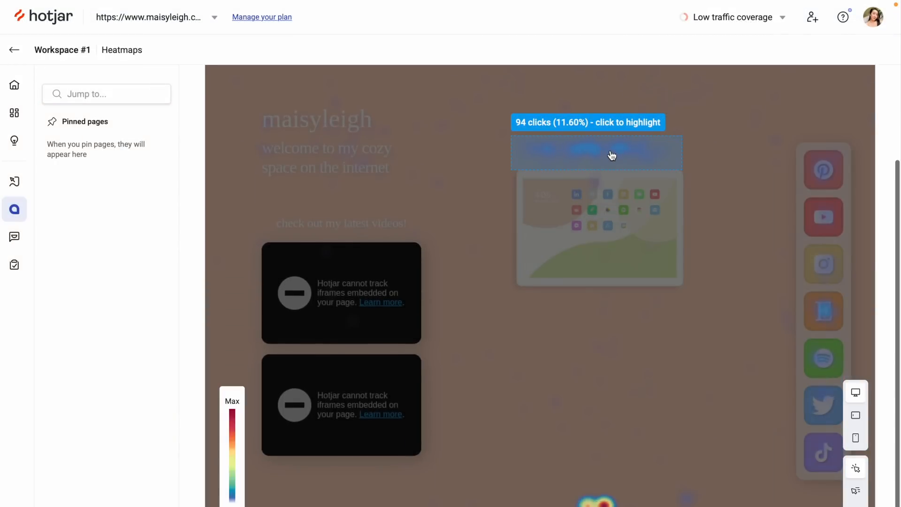
pyautogui.click(13, 236)
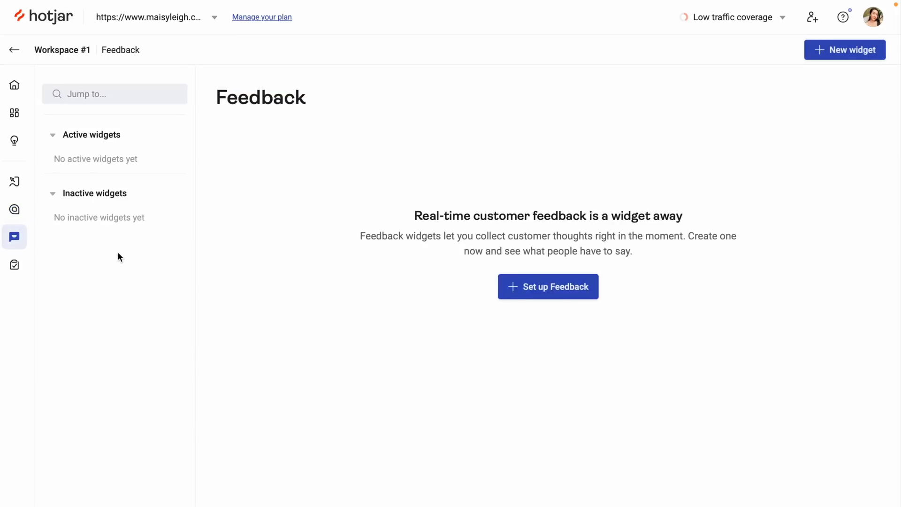
pyautogui.click(14, 264)
pyautogui.write('Etsy Icons Surv')
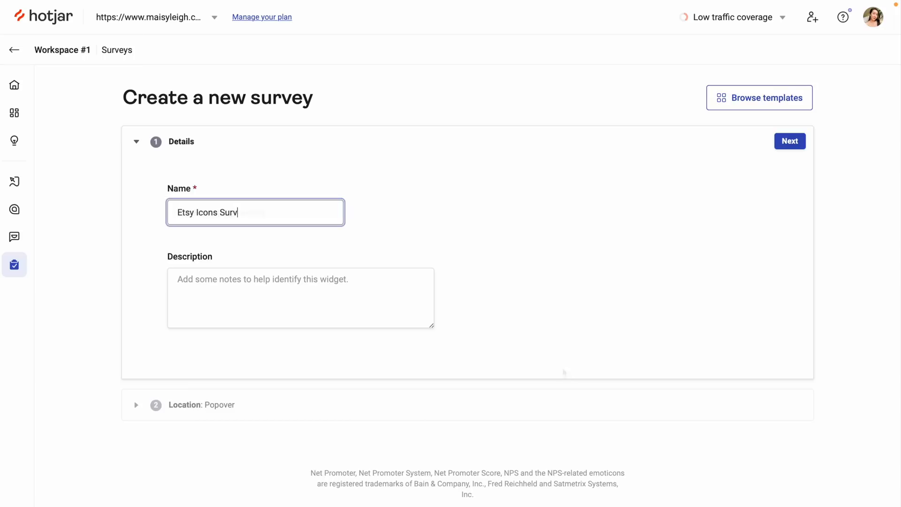
# Set the site type to Blog or Personal and open the Site Owner choices
pyautogui.scroll(-3)
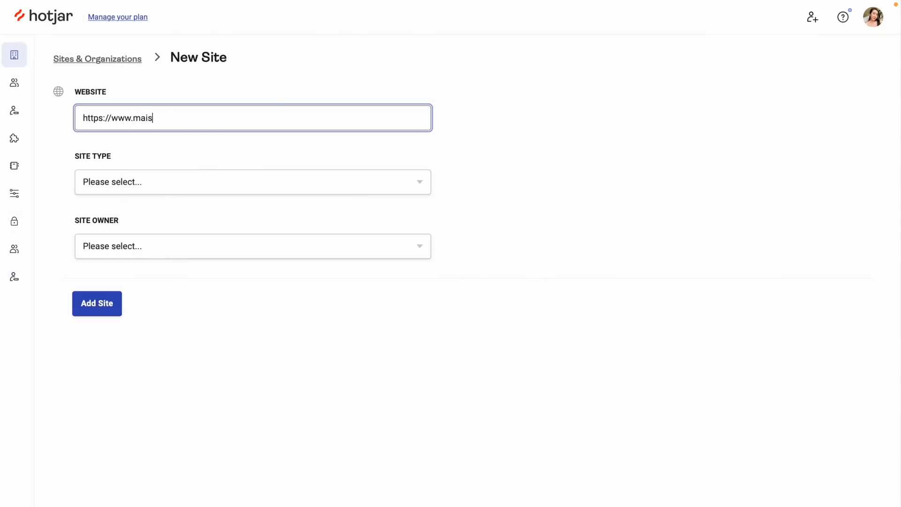
pyautogui.click(251, 182)
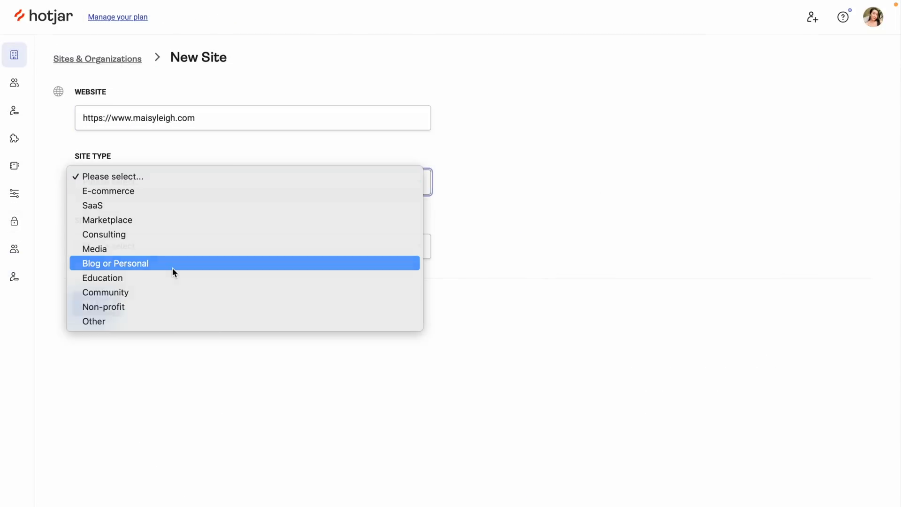
pyautogui.click(115, 264)
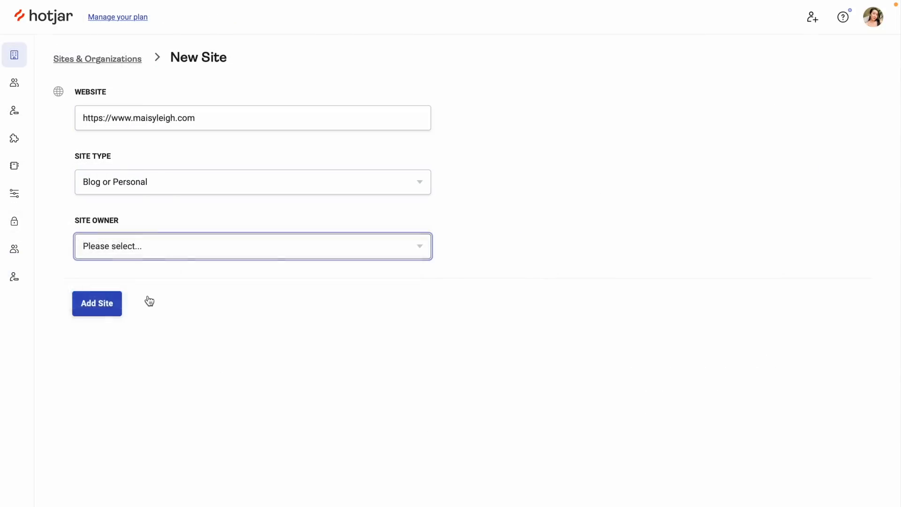
pyautogui.click(97, 303)
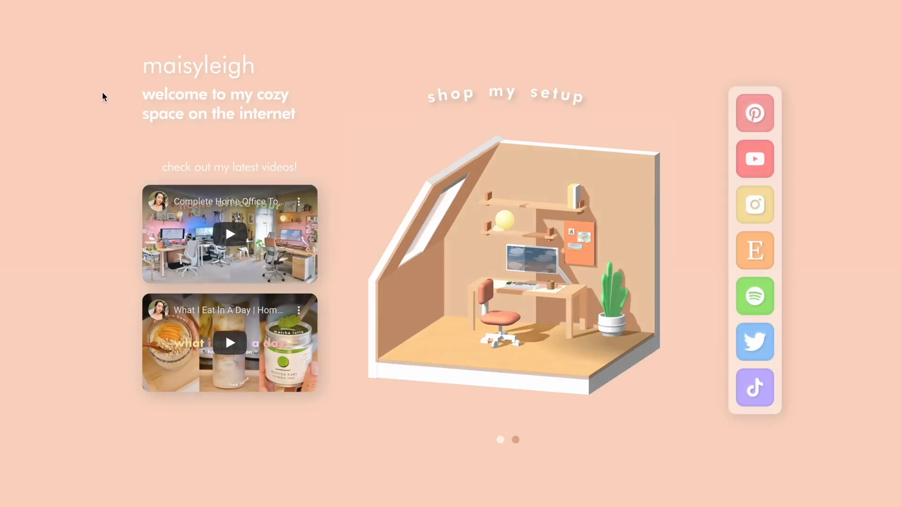
pyautogui.moveTo(328, 105)
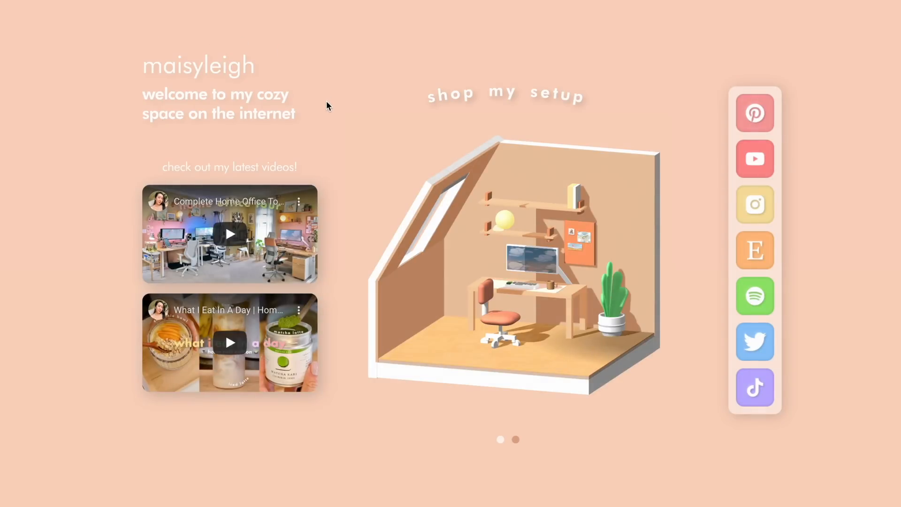
pyautogui.moveTo(305, 151)
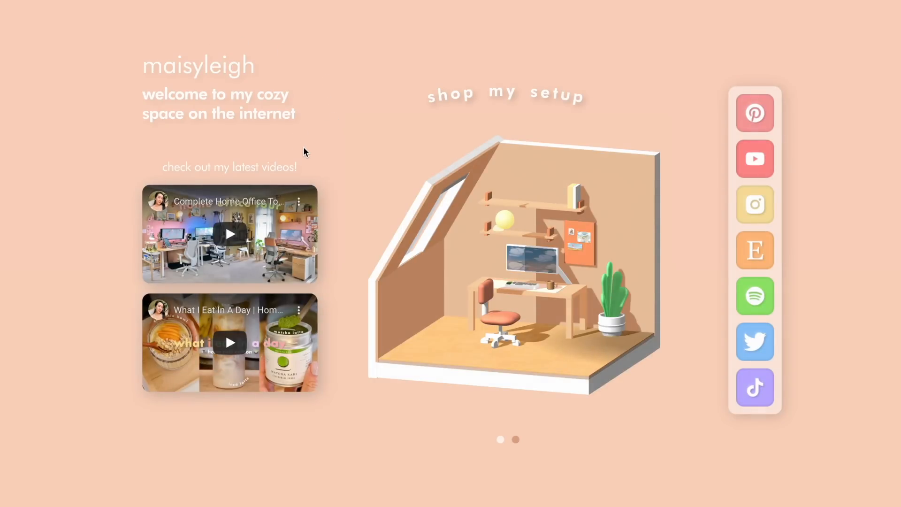
pyautogui.moveTo(336, 305)
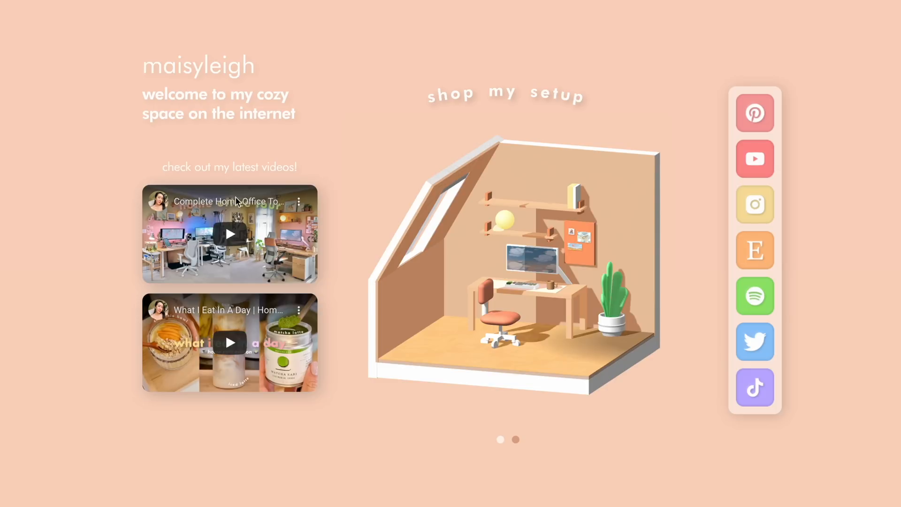
# Play the first home office video under 'check out my latest videos!'
pyautogui.click(229, 234)
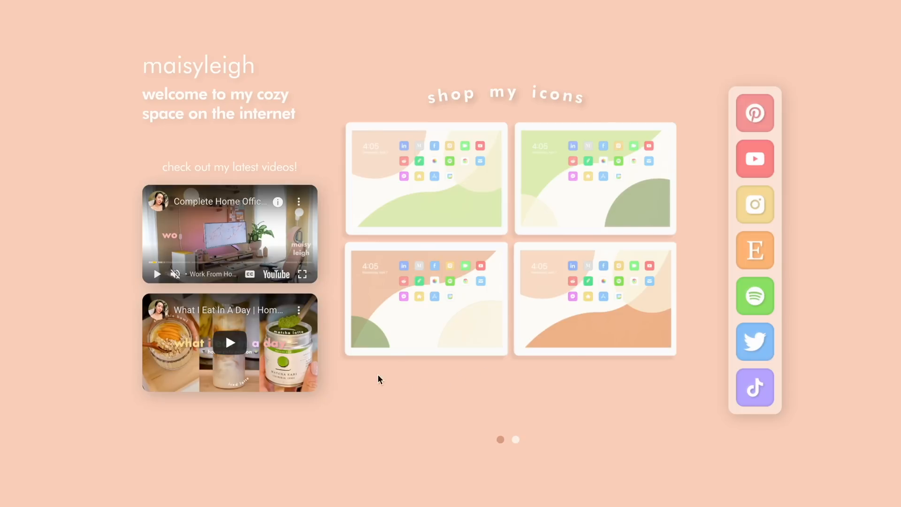
pyautogui.moveTo(696, 374)
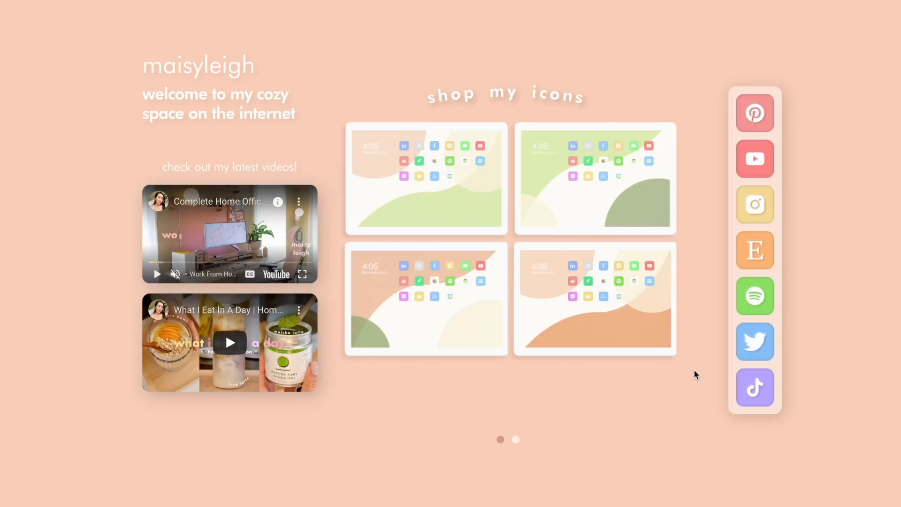
pyautogui.moveTo(711, 112)
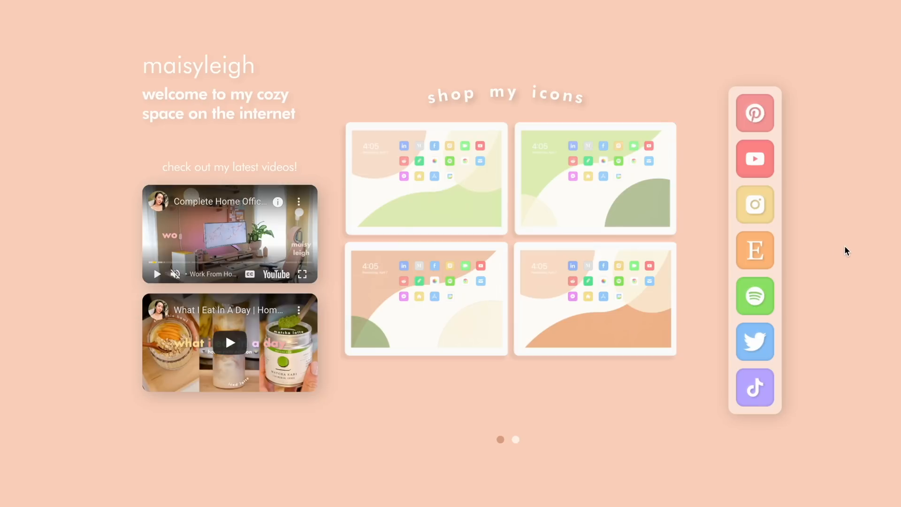
pyautogui.moveTo(718, 442)
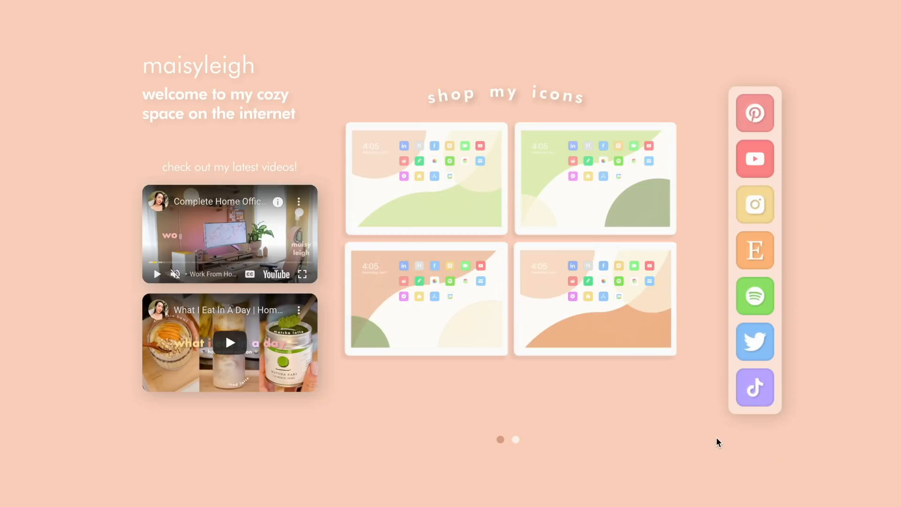
pyautogui.moveTo(762, 167)
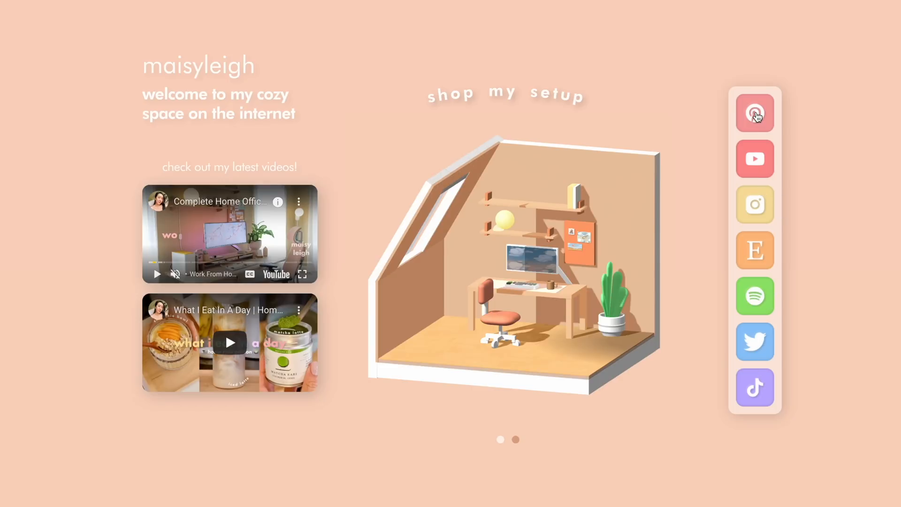
pyautogui.moveTo(67, 82)
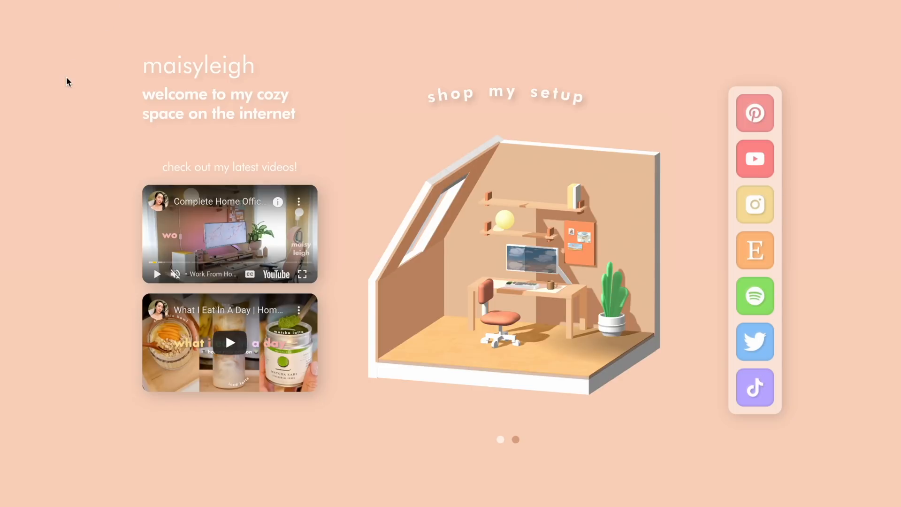